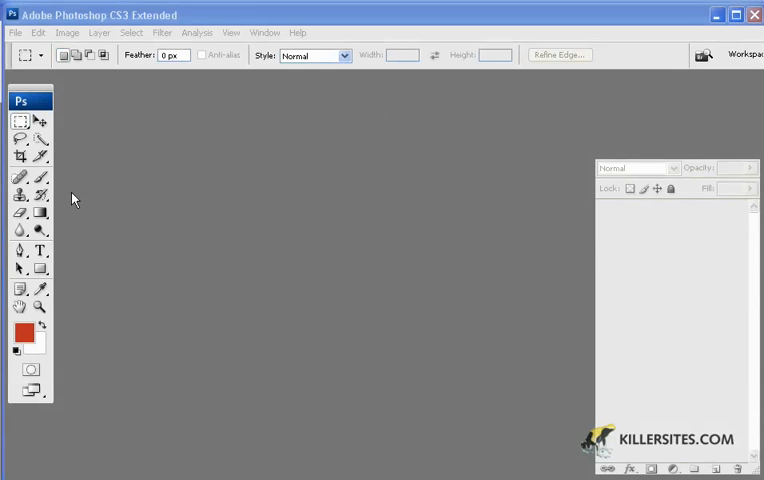
- Use File > New to create Untitled-1 at the default size
click(15, 32)
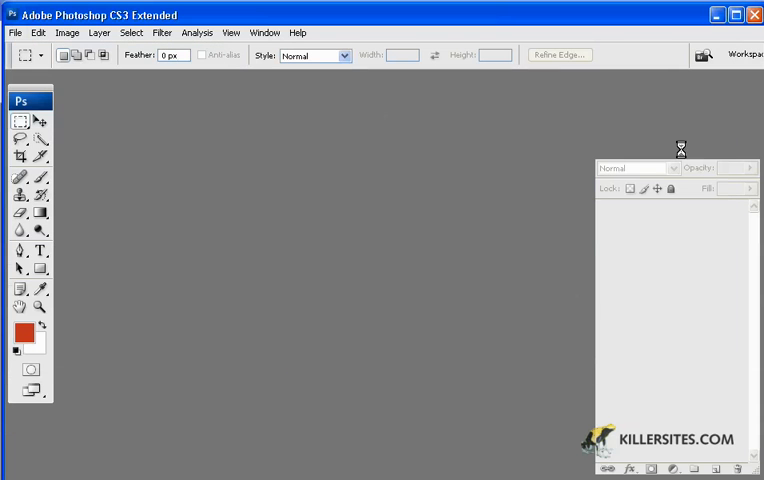
mouse_move(75, 255)
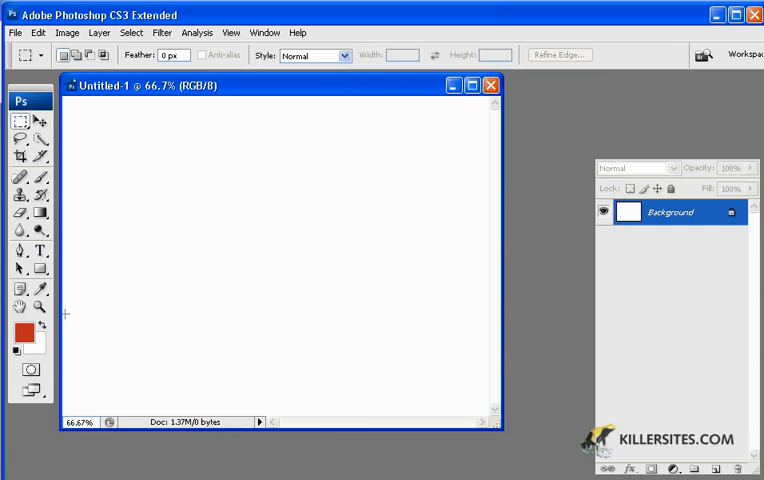
mouse_move(171, 282)
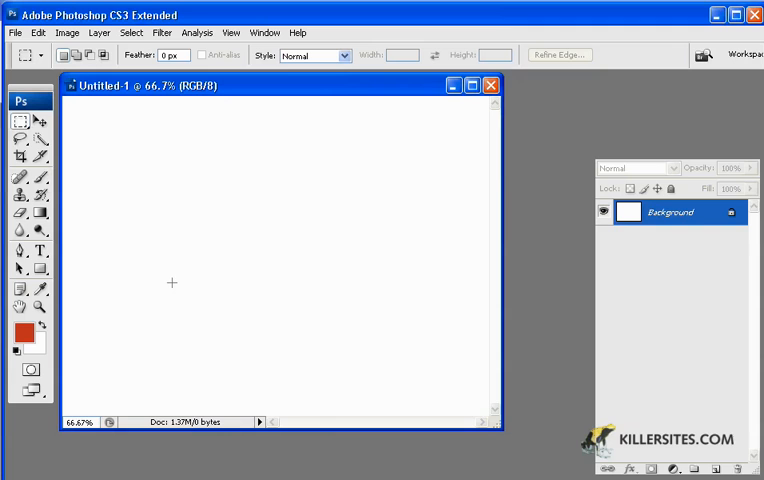
mouse_move(138, 277)
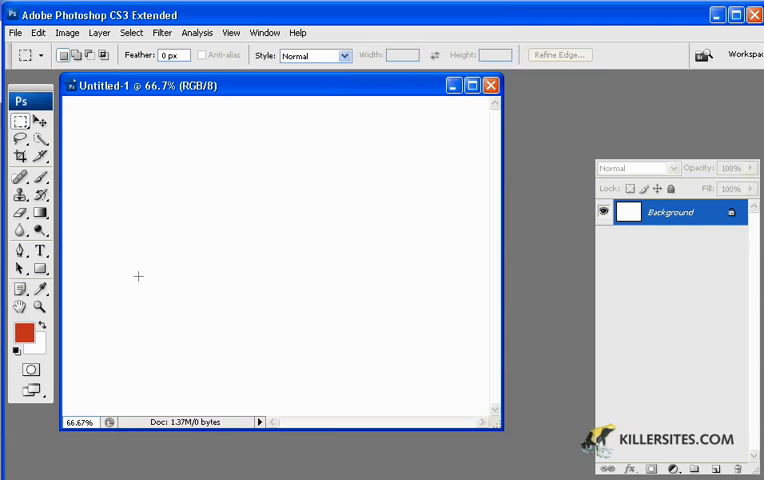
mouse_move(73, 270)
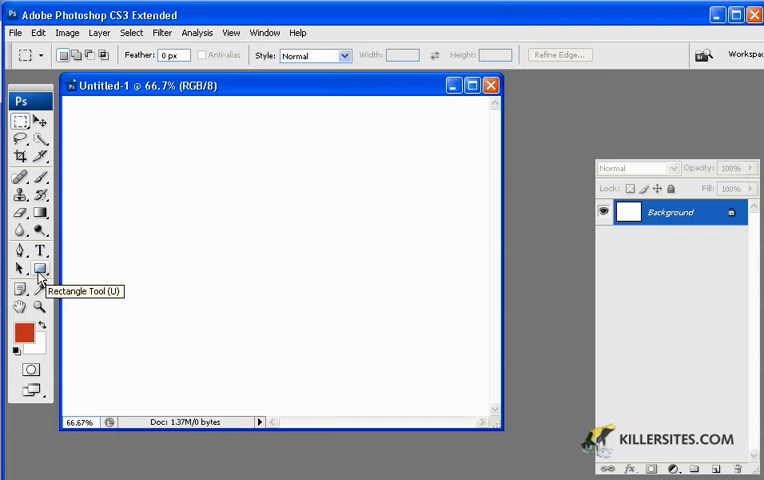
mouse_move(38, 252)
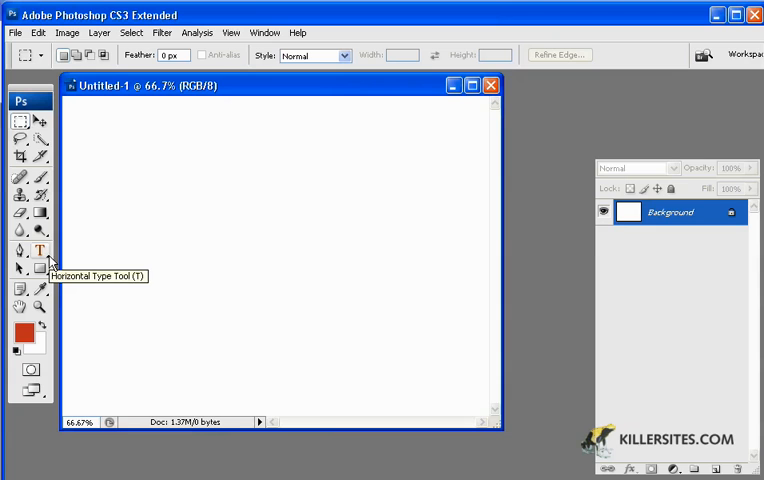
mouse_move(15, 285)
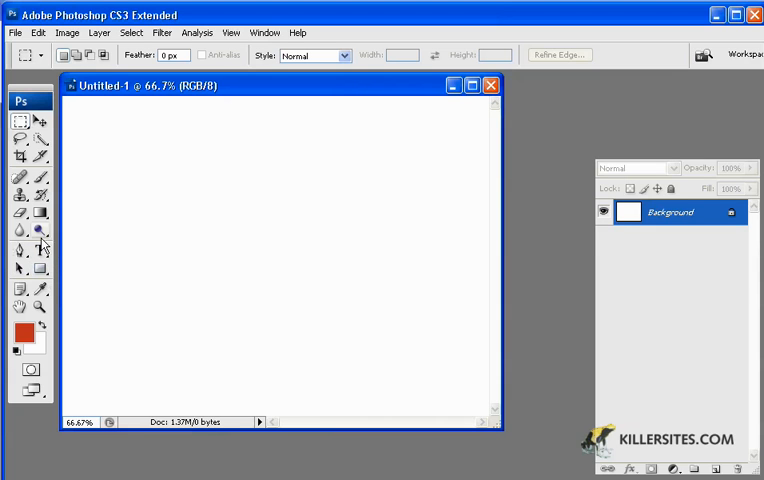
mouse_move(55, 287)
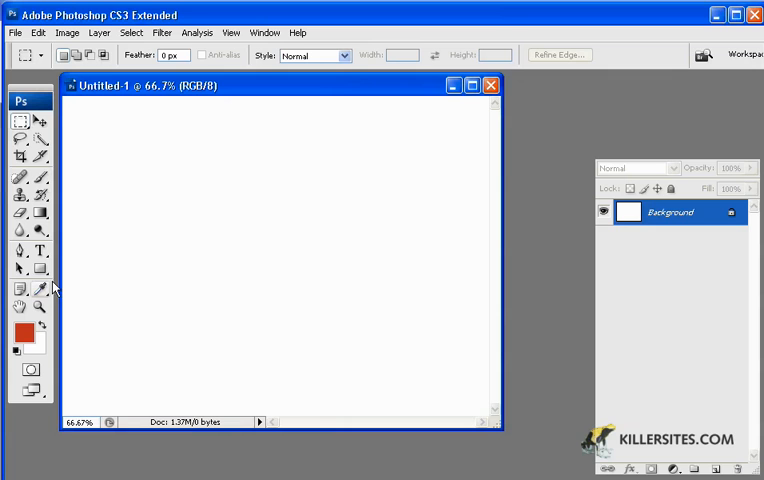
mouse_move(48, 288)
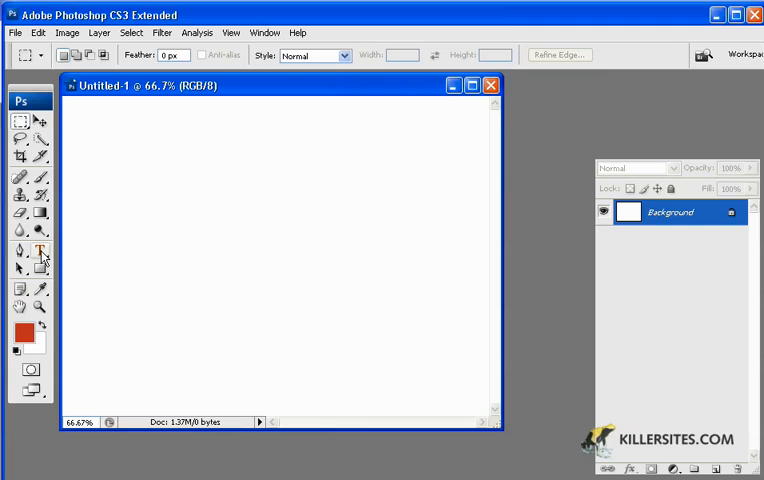
mouse_move(42, 253)
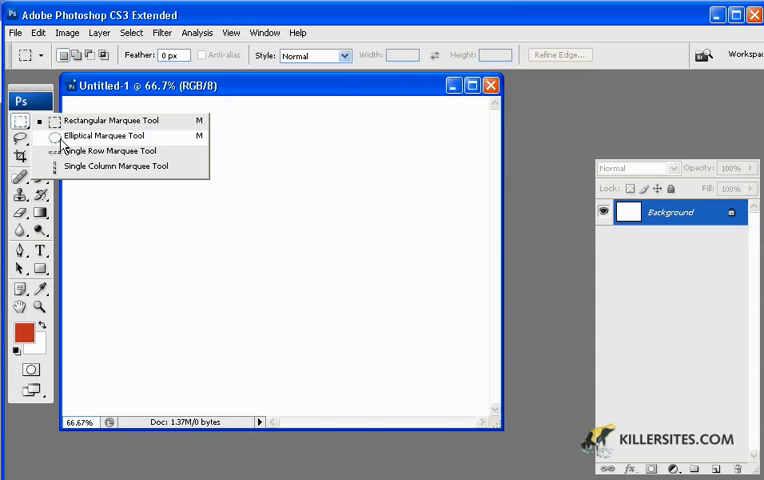
- Marquee a circular selection at upper left and choose the Paint Bucket to fill it red
click(105, 135)
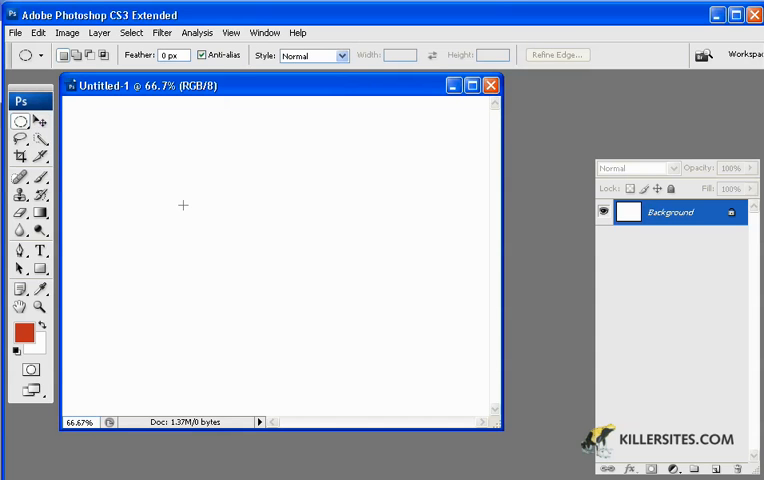
drag(184, 178, 247, 232)
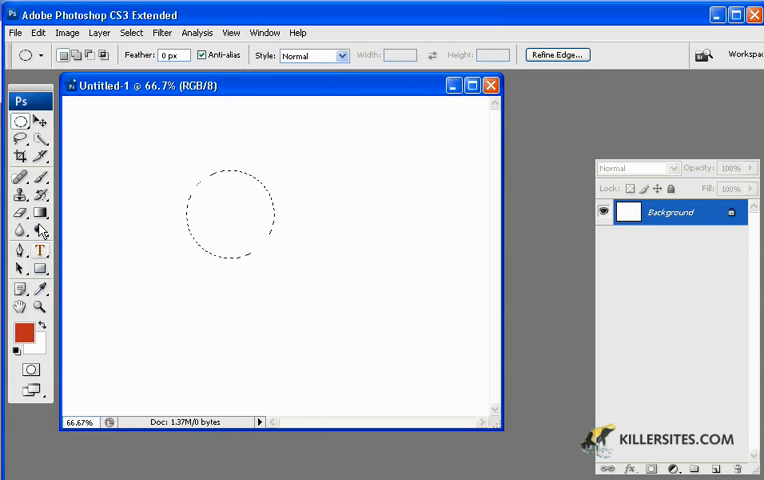
click(17, 229)
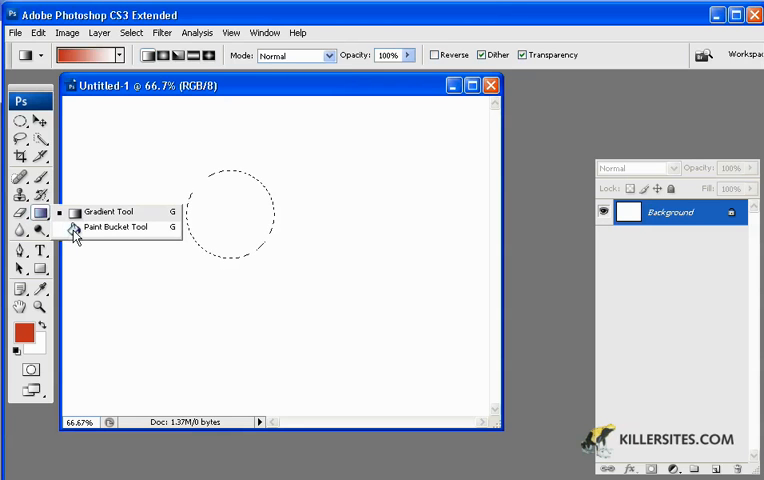
click(113, 227)
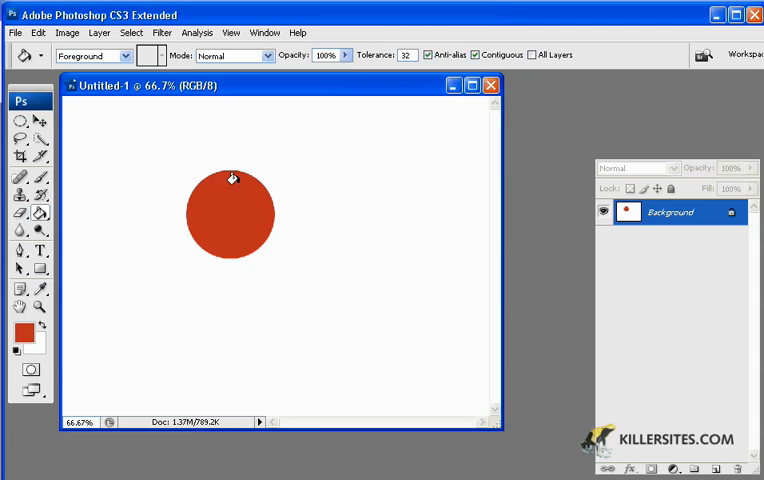
mouse_move(158, 110)
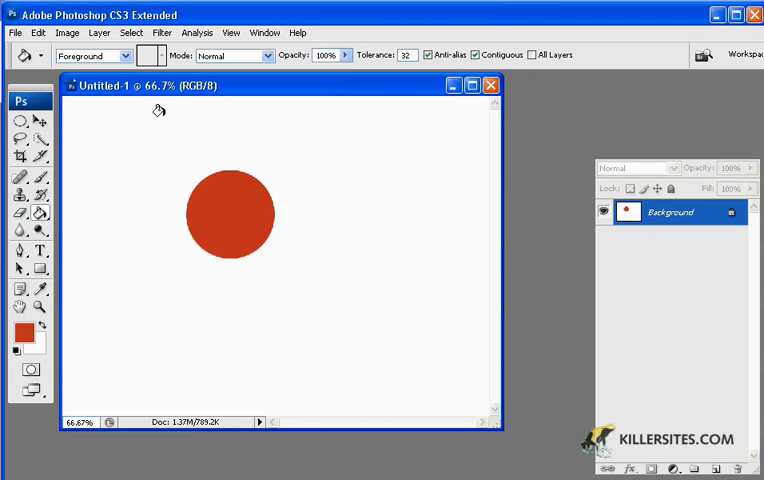
mouse_move(158, 103)
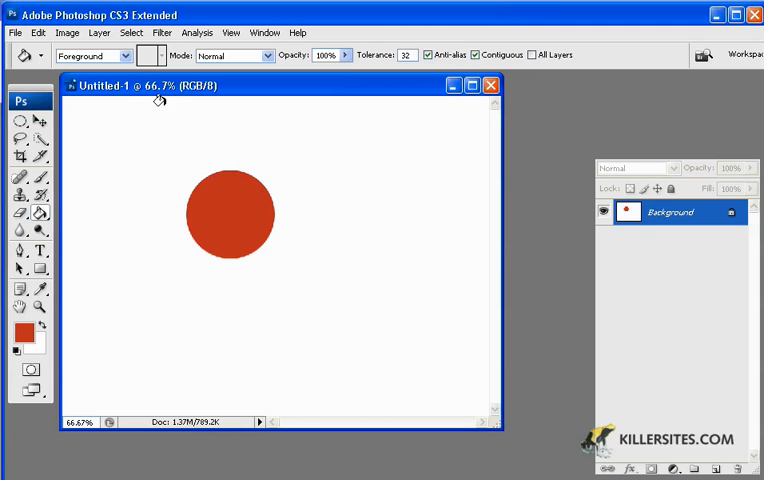
mouse_move(161, 114)
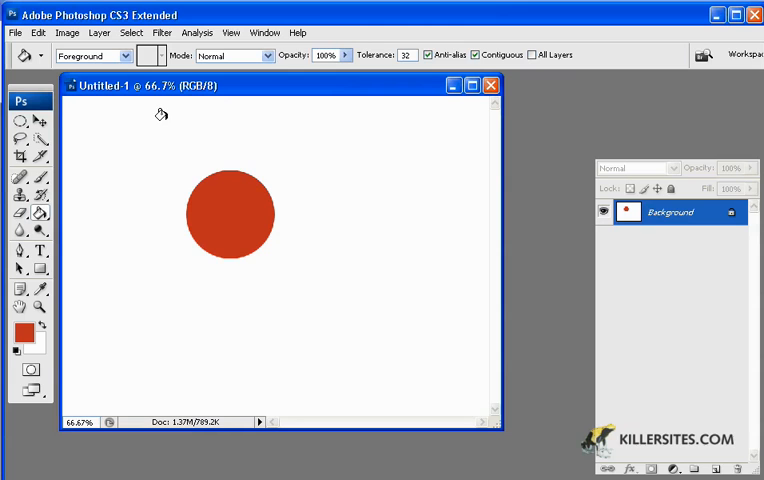
mouse_move(168, 124)
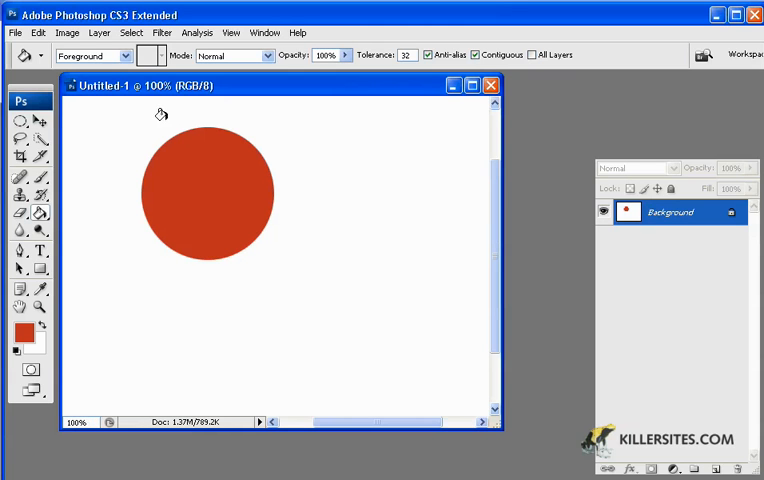
mouse_move(153, 100)
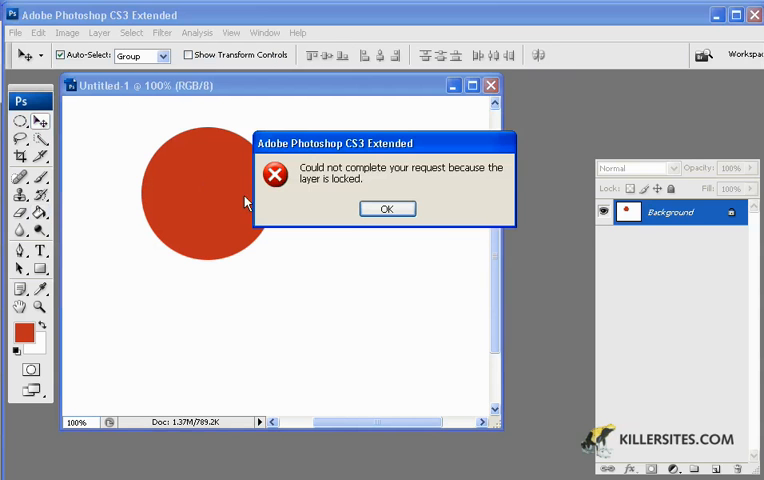
- Dismiss the locked-layer alert that blocked moving the red circle
click(387, 208)
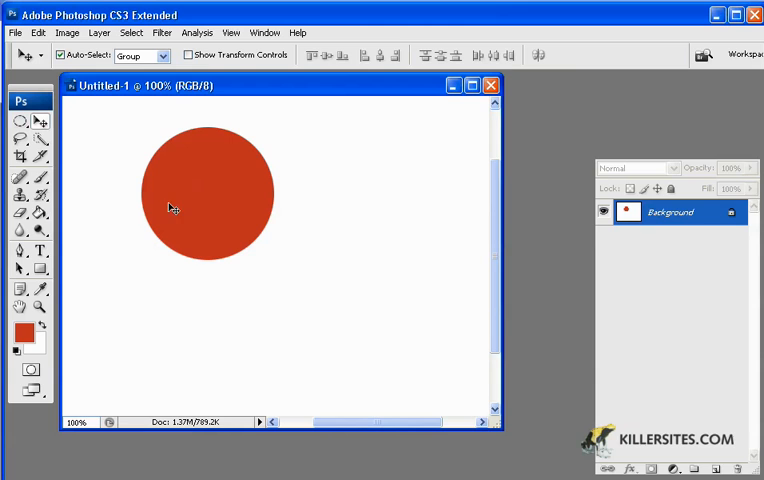
mouse_move(237, 215)
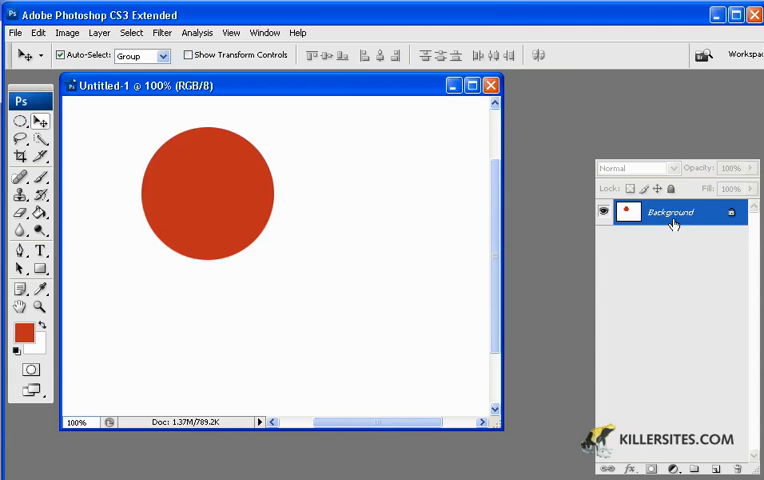
mouse_move(722, 257)
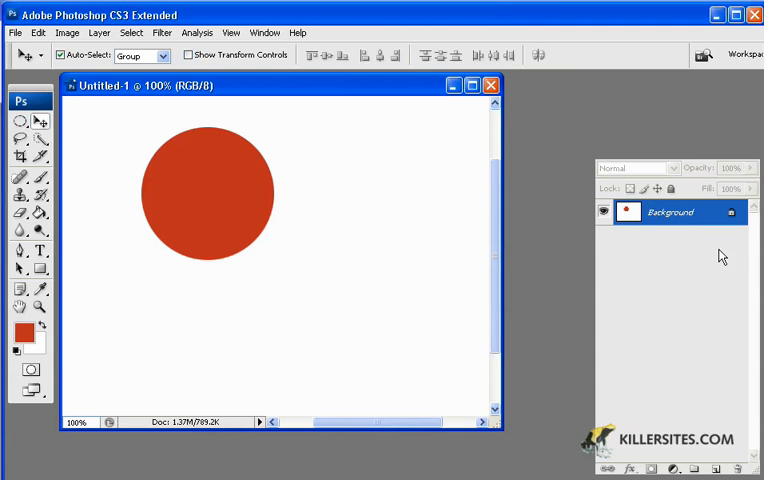
mouse_move(597, 226)
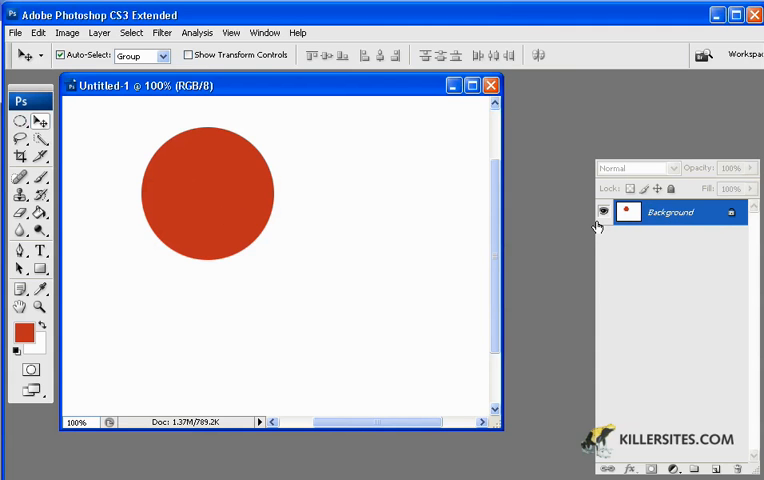
mouse_move(230, 186)
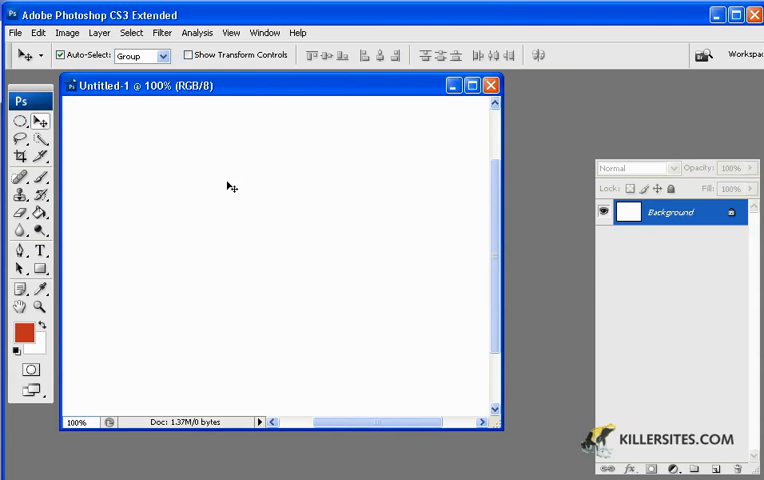
mouse_move(256, 208)
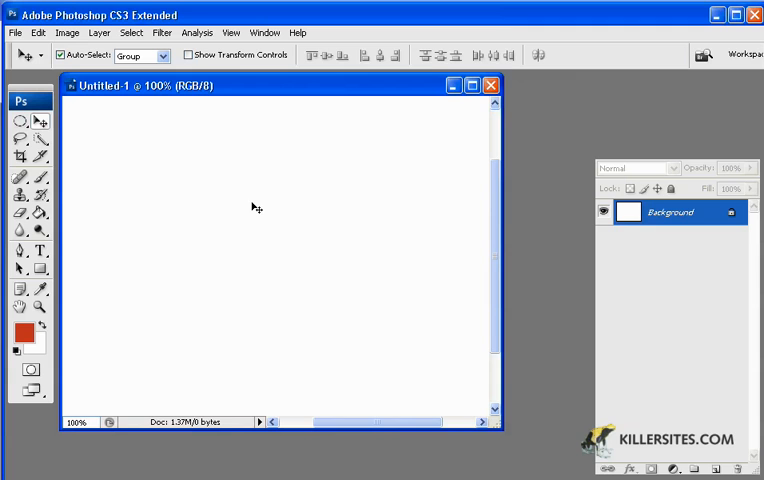
mouse_move(207, 206)
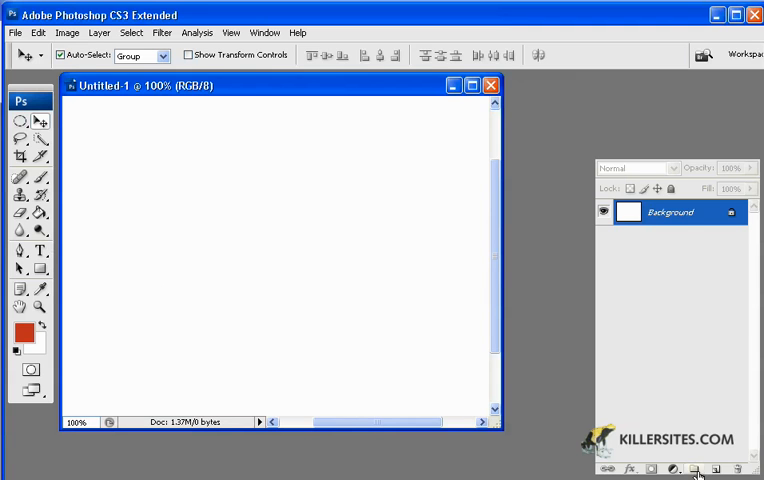
- Add a new layer and marquee a circular selection on it
click(697, 469)
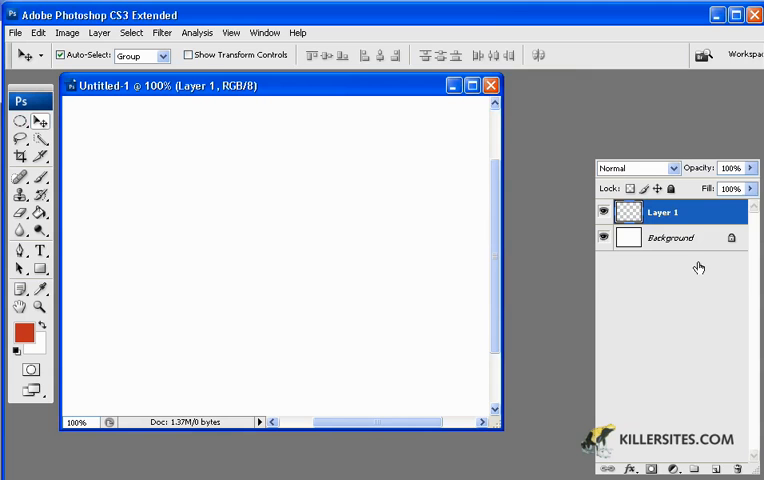
mouse_move(38, 135)
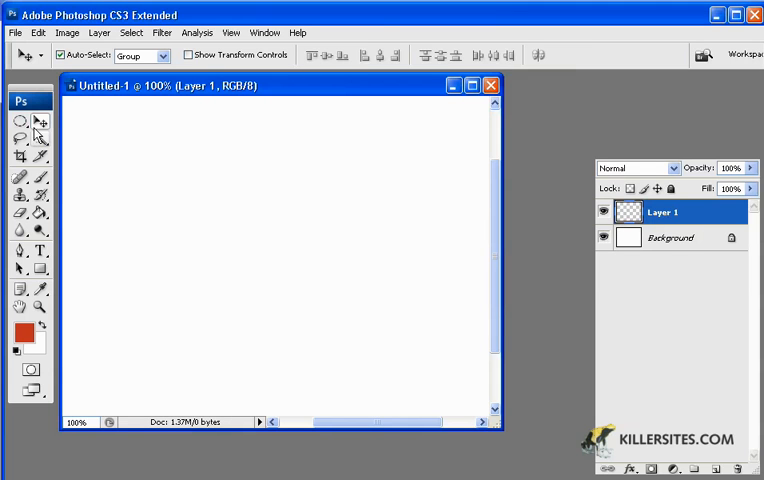
click(17, 120)
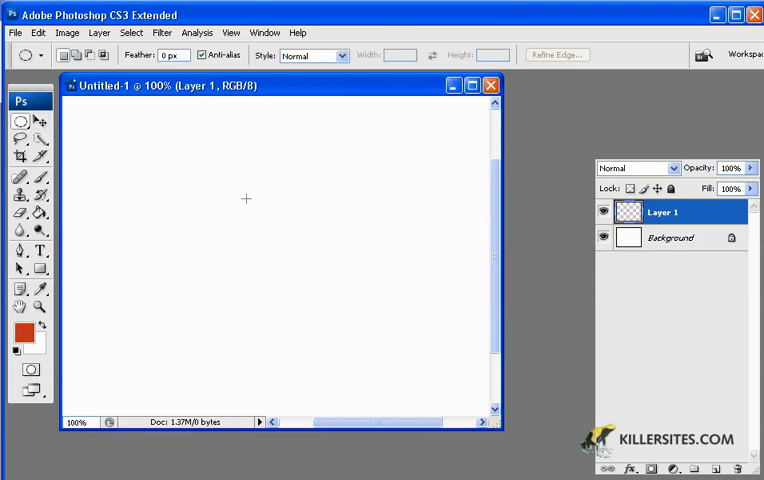
drag(247, 198, 332, 278)
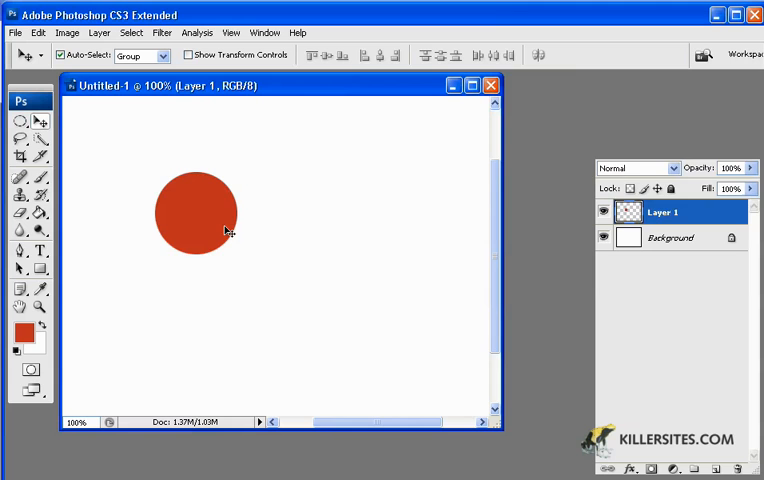
- Drag the red circle around toward the upper part of the canvas
drag(197, 212, 245, 216)
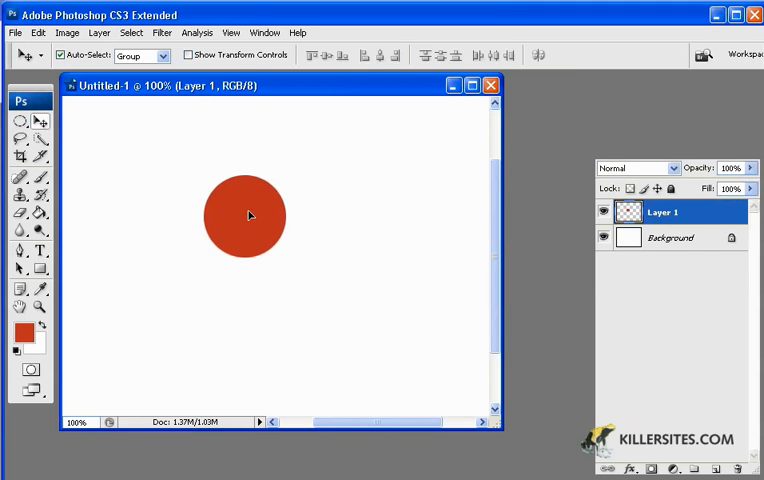
drag(245, 217, 248, 197)
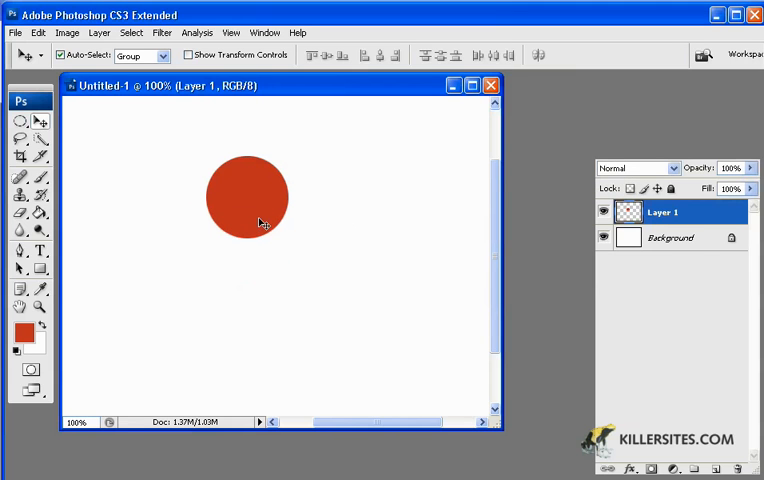
drag(247, 197, 194, 297)
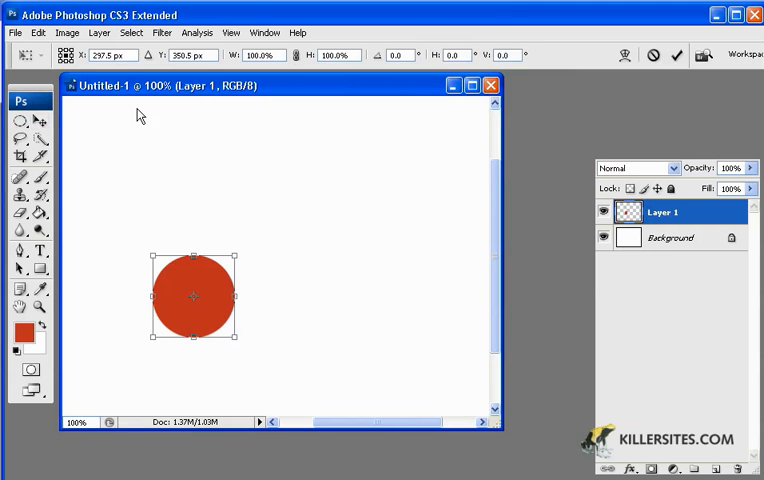
mouse_move(277, 245)
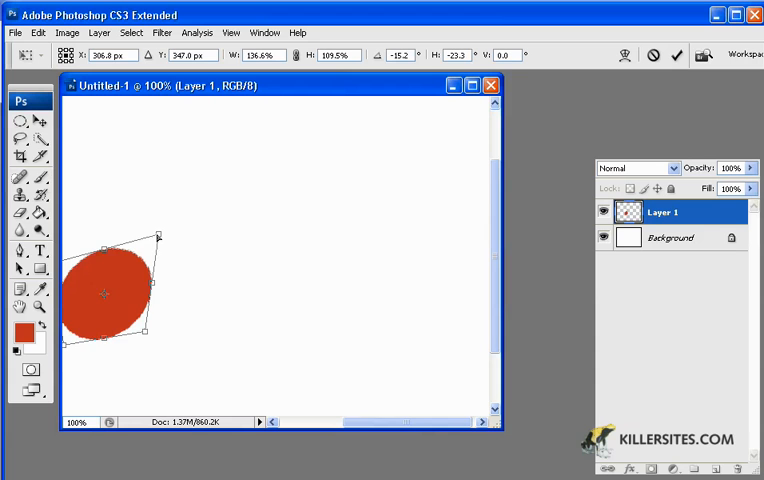
- Free-transform the red circle into a large soft disc and shift it right
drag(160, 236, 272, 107)
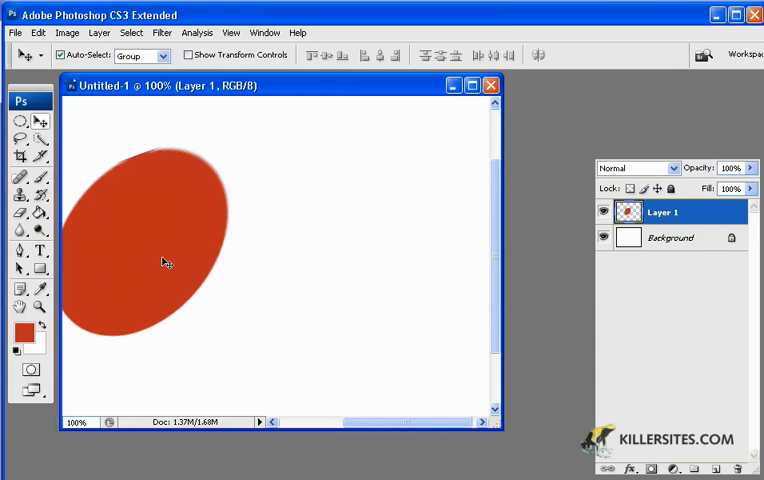
drag(150, 240, 300, 270)
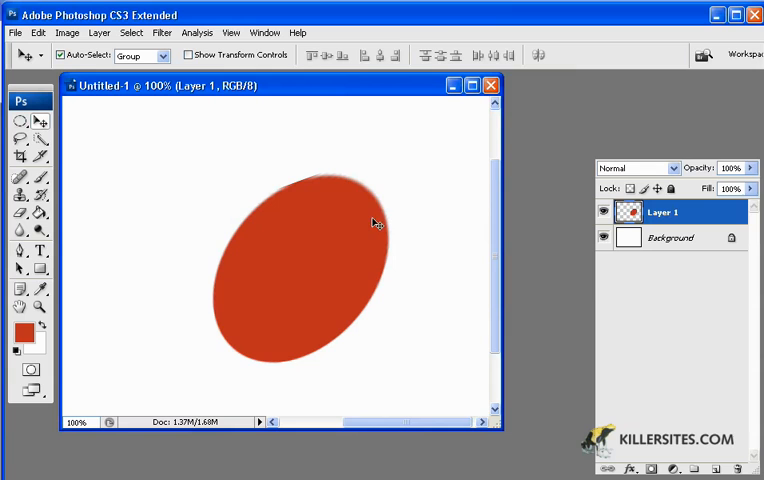
mouse_move(386, 253)
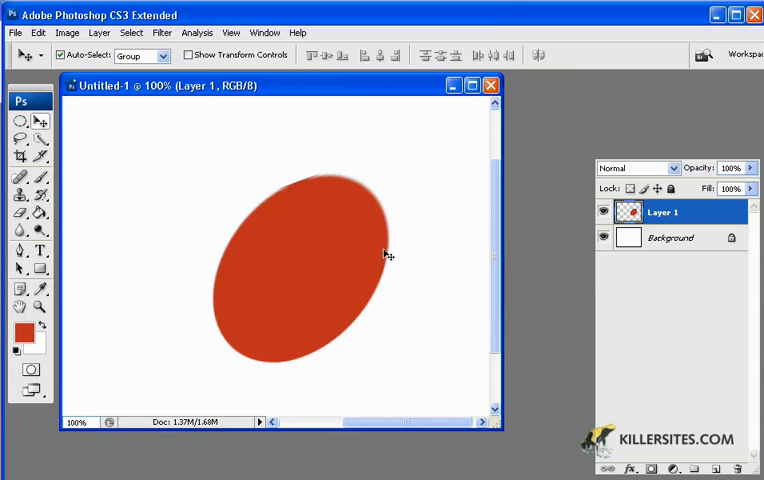
mouse_move(267, 309)
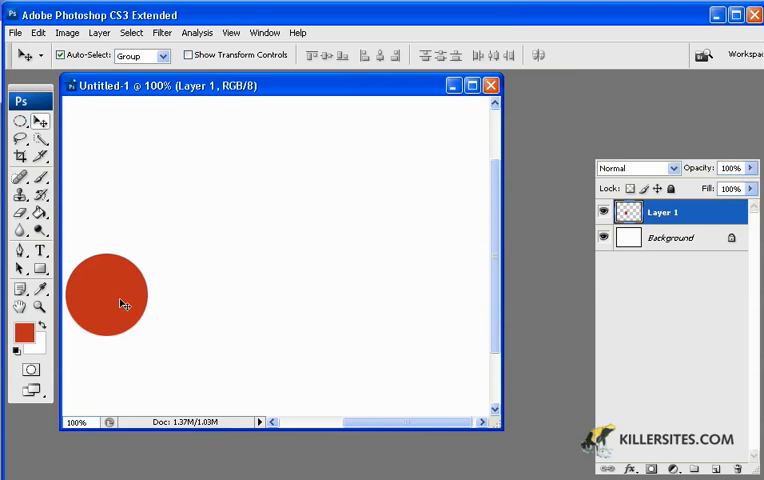
drag(107, 293, 250, 254)
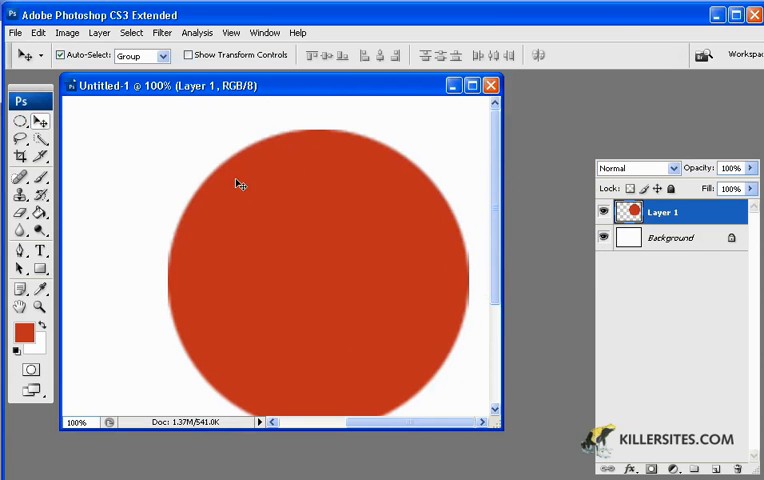
mouse_move(247, 182)
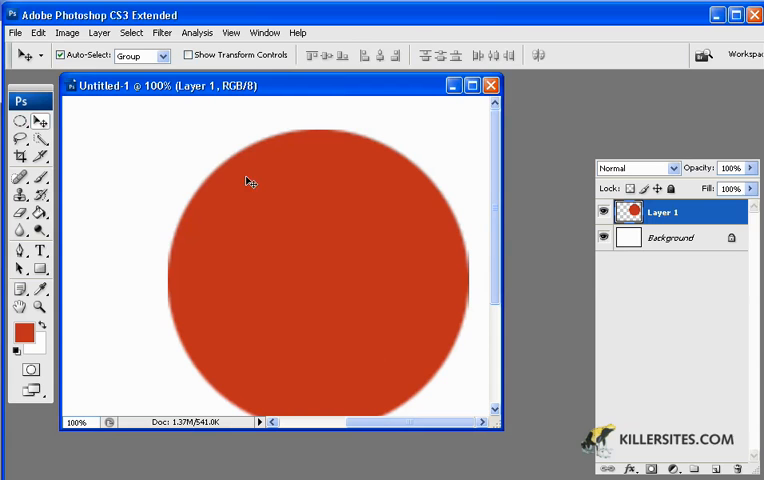
mouse_move(303, 161)
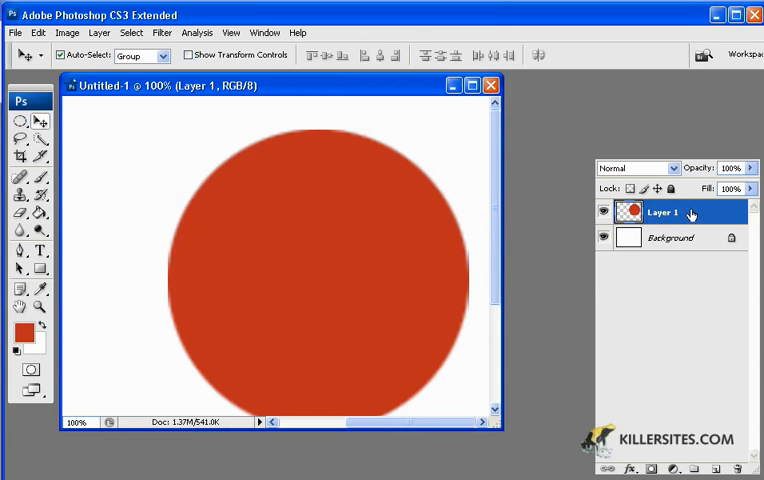
mouse_move(340, 290)
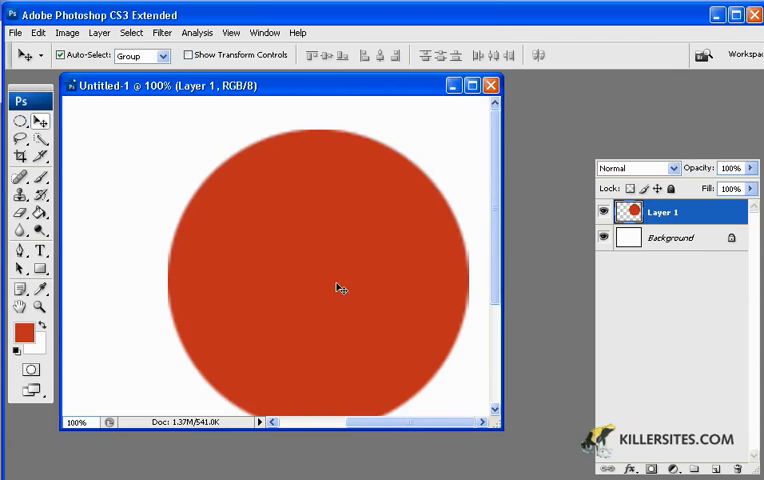
drag(338, 290, 388, 180)
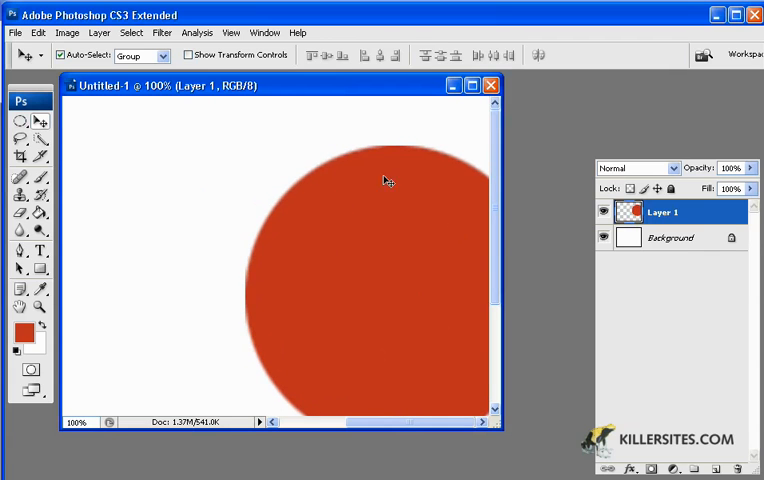
mouse_move(313, 254)
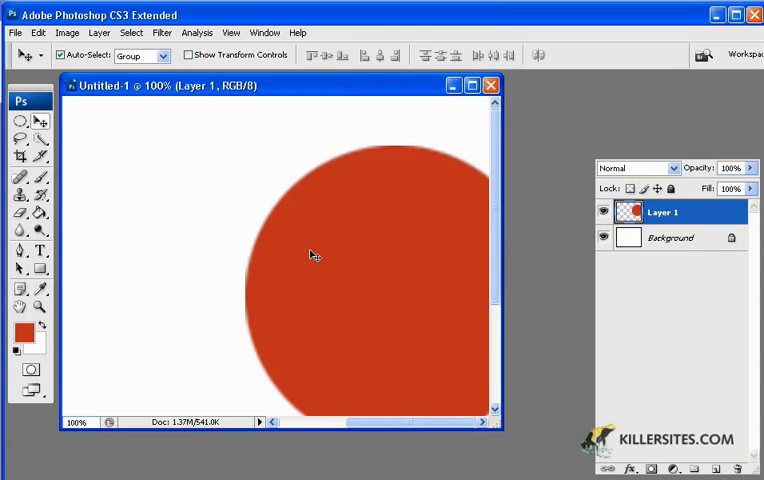
mouse_move(225, 268)
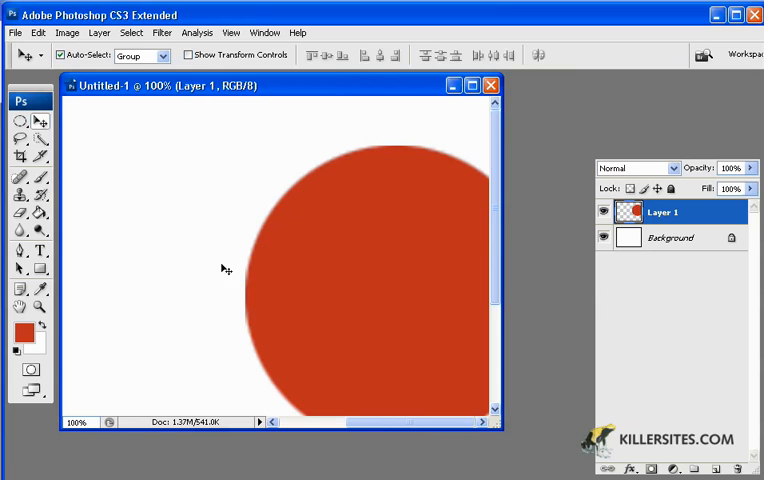
- Draw a red Ellipse Tool shape on new layer Shape 1, left of the disc
click(38, 270)
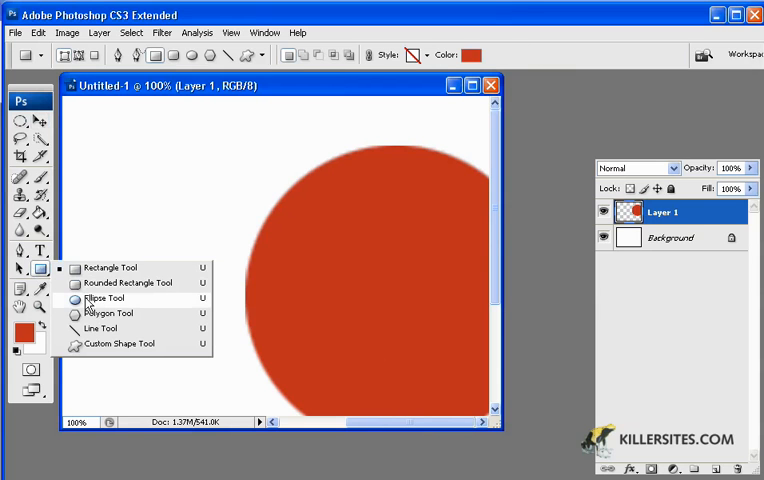
click(104, 298)
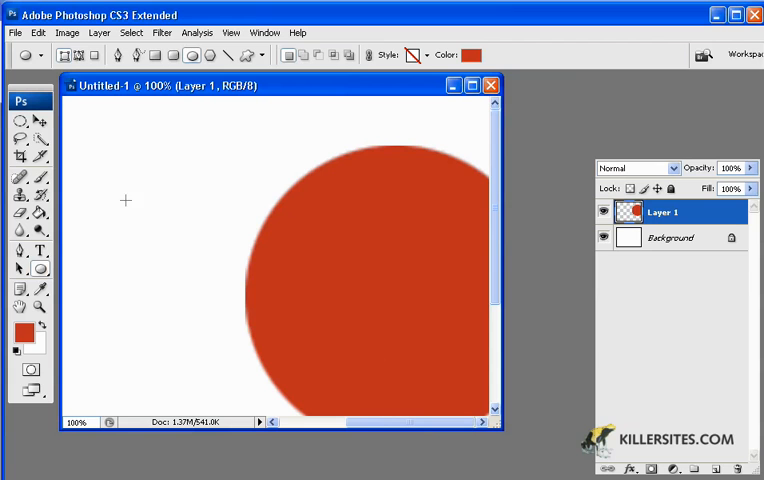
drag(128, 195, 228, 306)
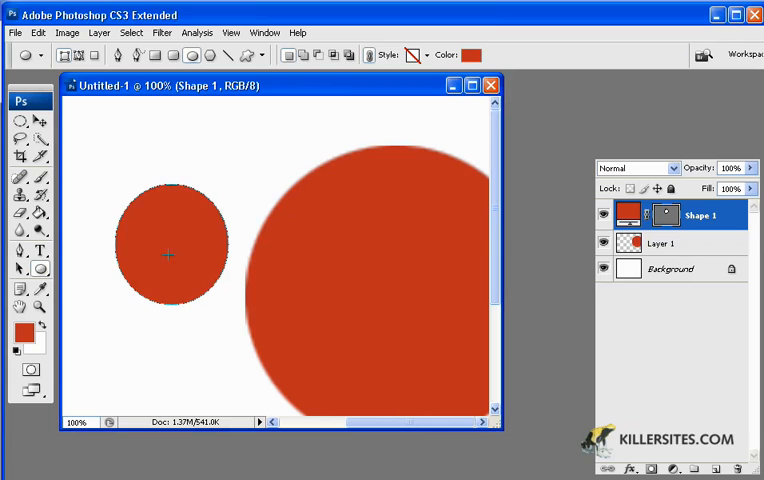
mouse_move(203, 222)
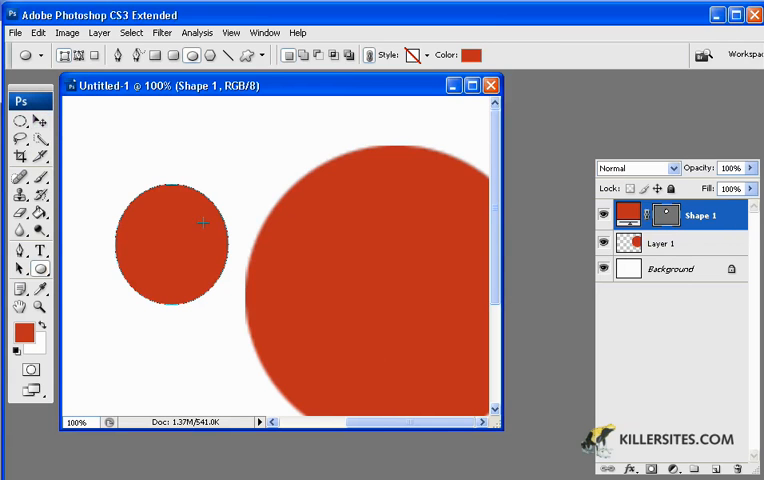
mouse_move(100, 199)
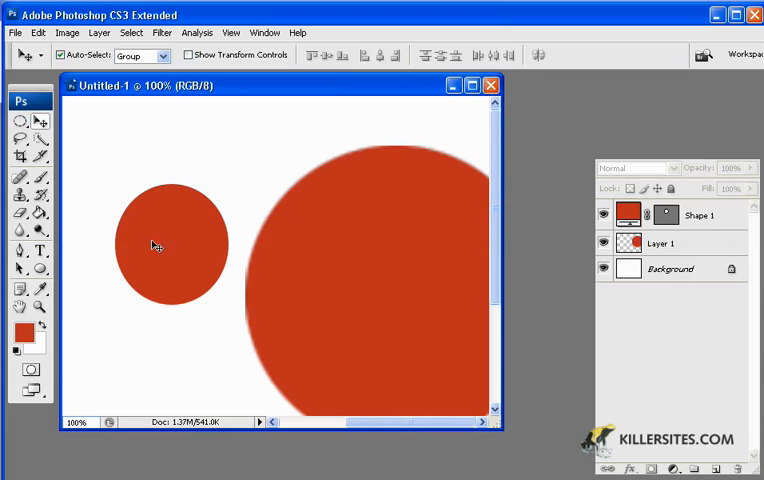
- Select the Shape 1 vector circle layer
click(702, 215)
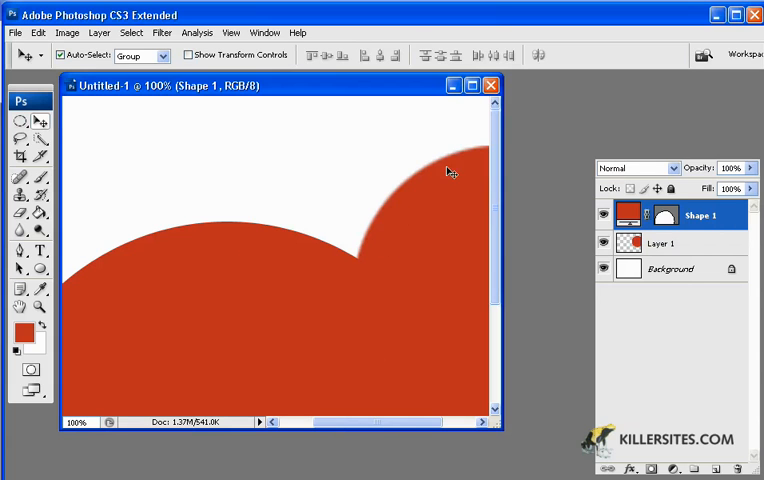
mouse_move(470, 228)
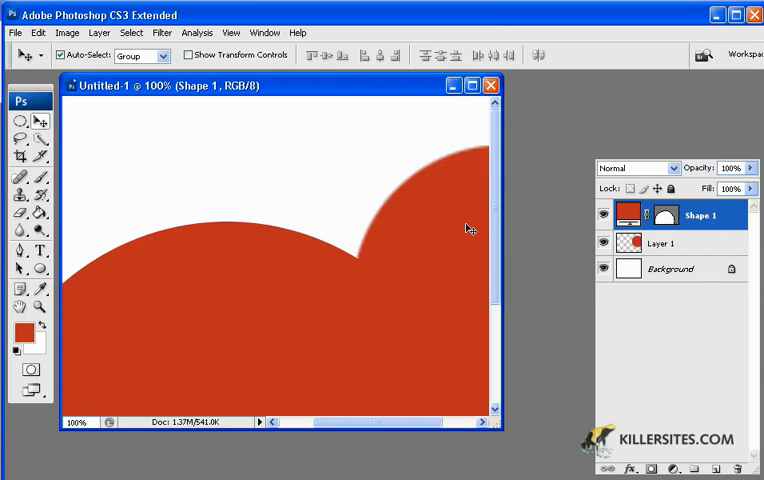
mouse_move(425, 176)
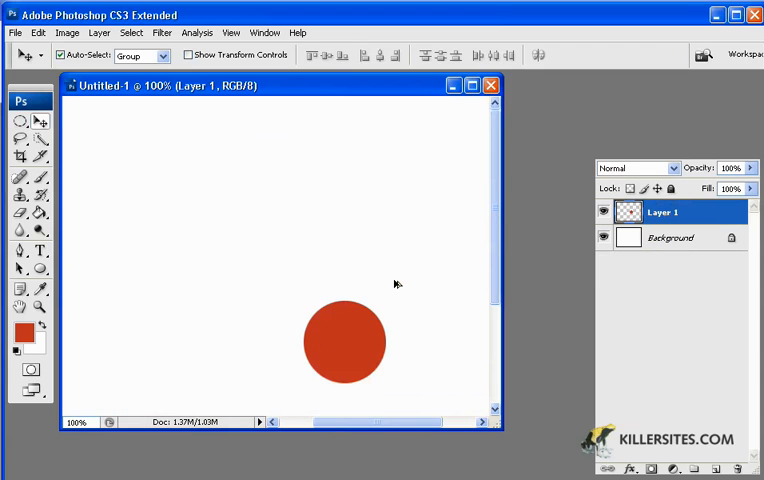
- Drag Layer 1's red circle left and up into the upper-left area
drag(344, 342, 195, 274)
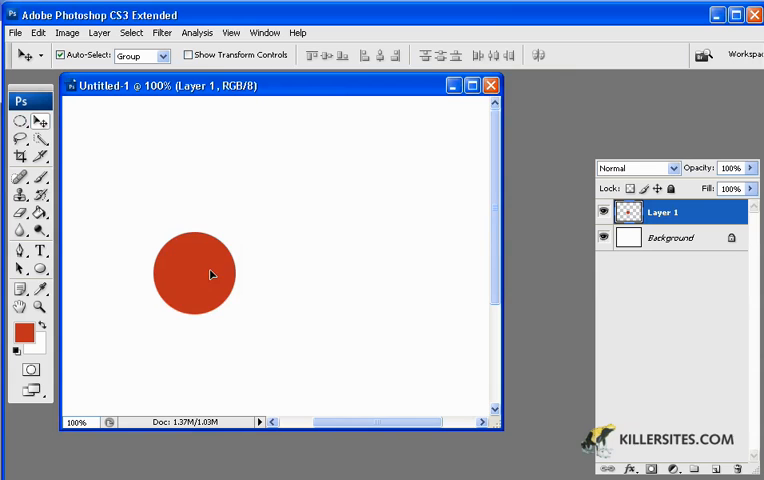
drag(211, 275, 177, 249)
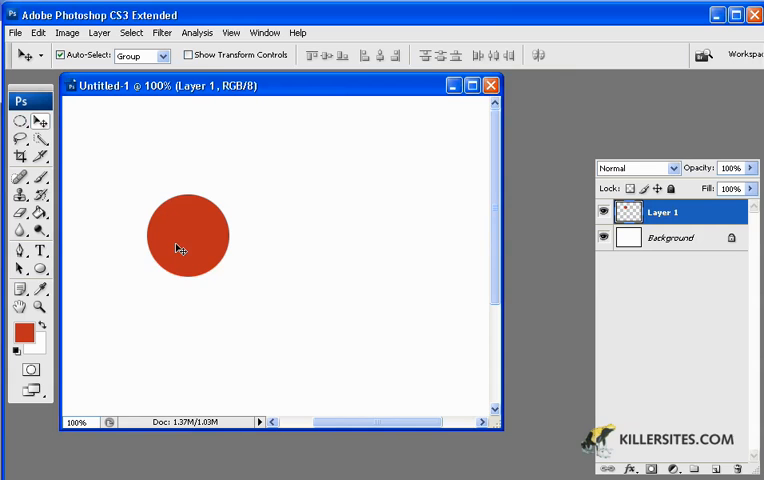
mouse_move(80, 298)
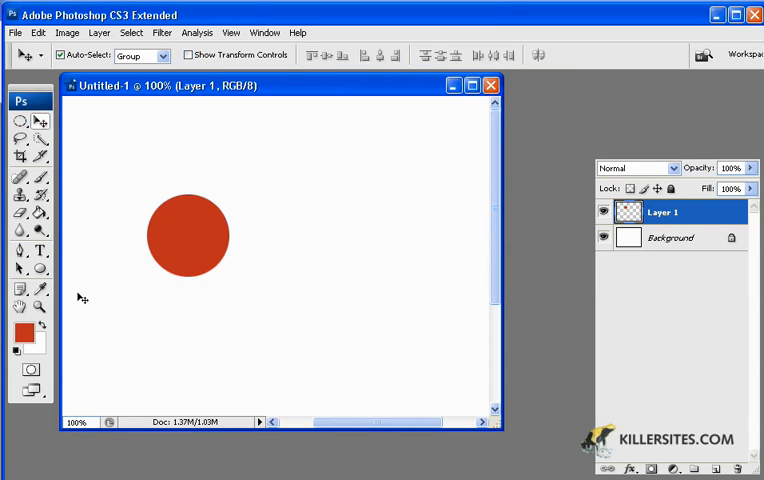
drag(189, 236, 166, 208)
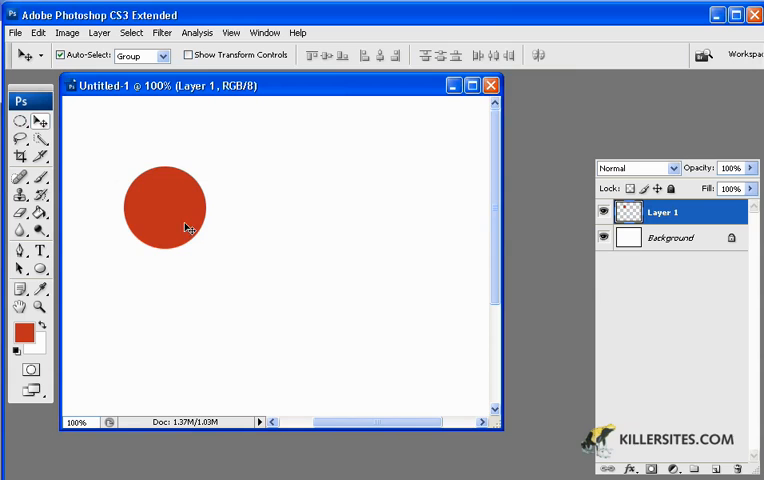
mouse_move(197, 266)
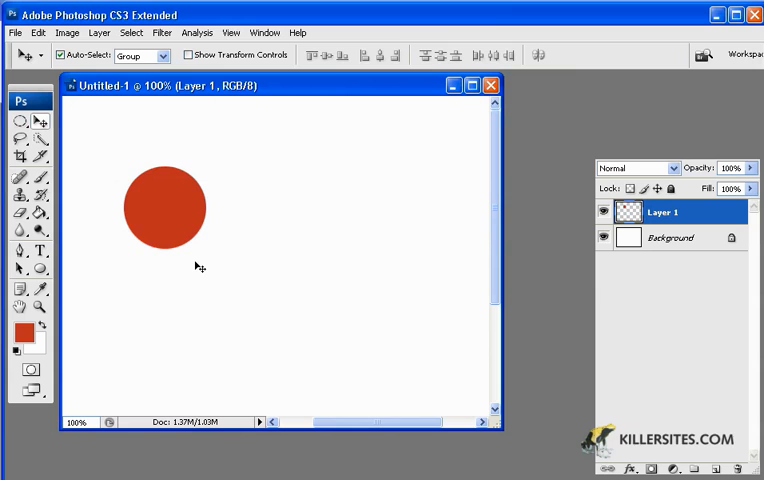
mouse_move(172, 233)
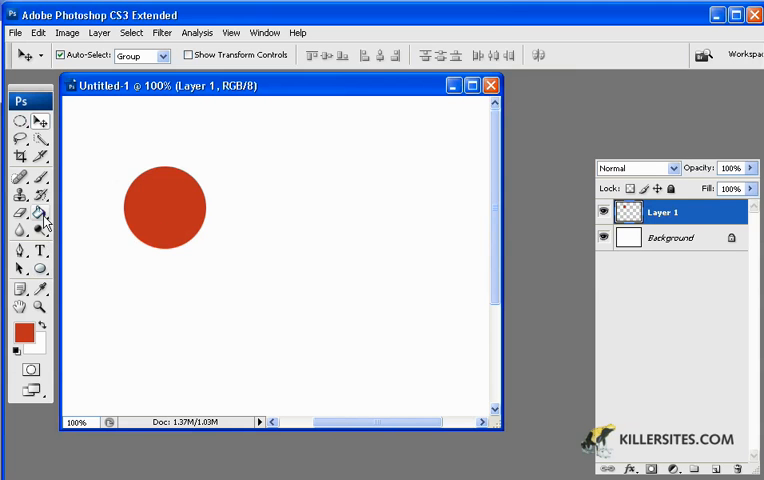
- Fill the circle green with the Paint Bucket, then nudge it further up-left
click(22, 333)
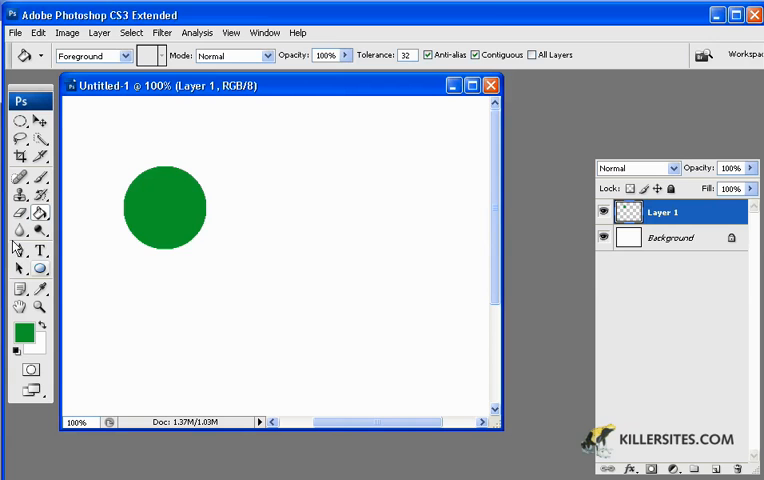
click(39, 120)
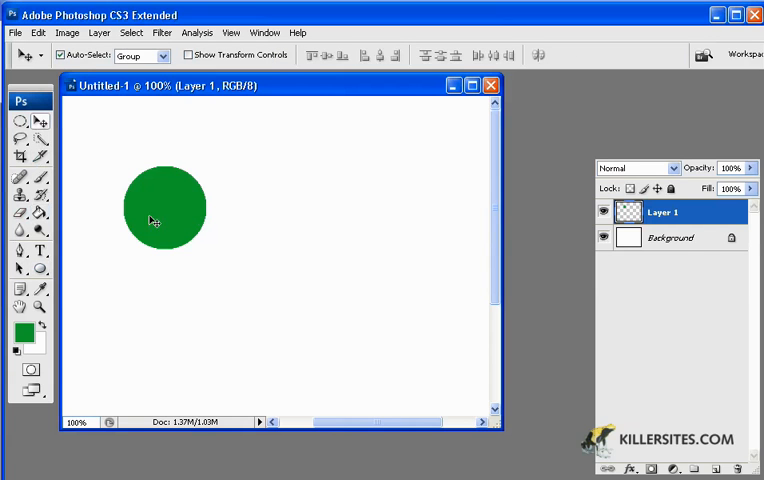
mouse_move(162, 172)
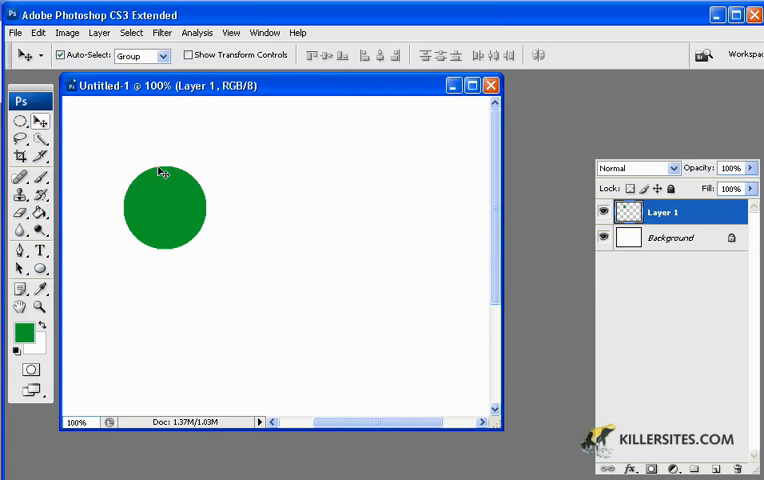
mouse_move(166, 182)
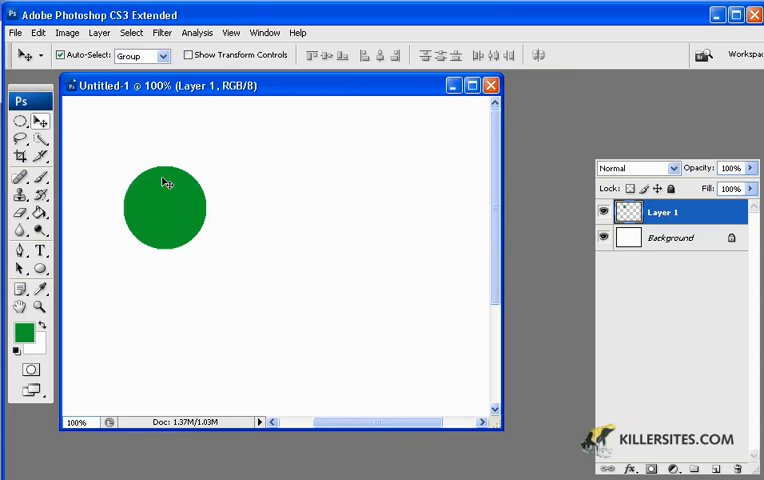
mouse_move(146, 193)
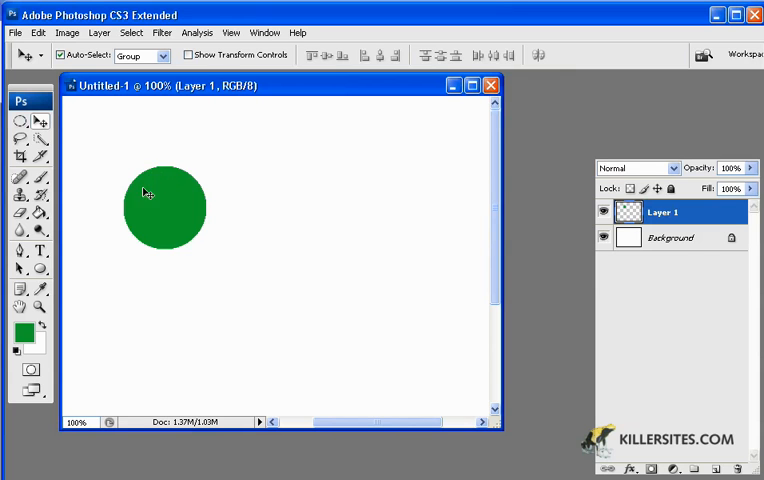
drag(165, 207, 143, 188)
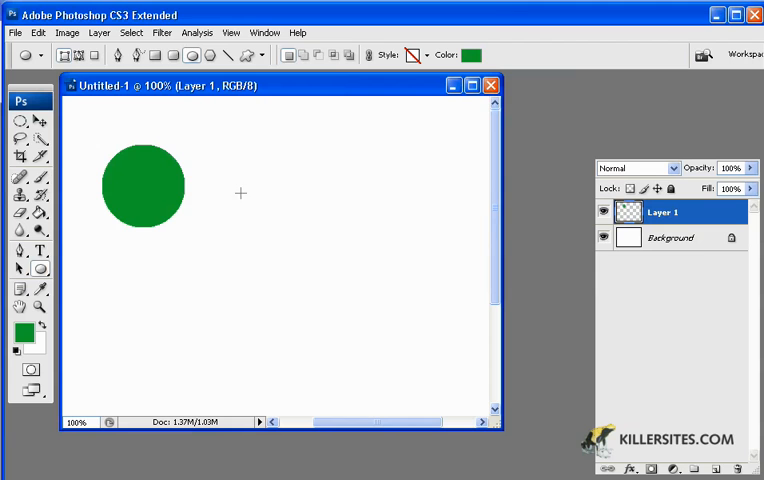
- Drag a green ellipse shape to the right of Layer 1's green circle
drag(240, 190, 345, 290)
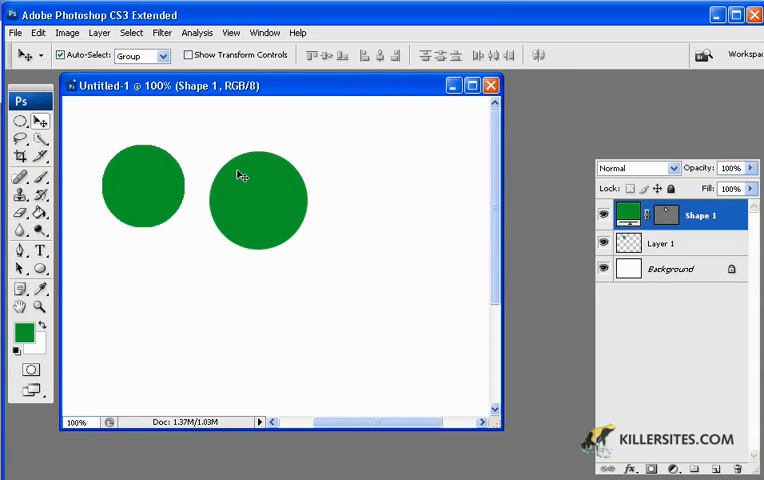
mouse_move(257, 207)
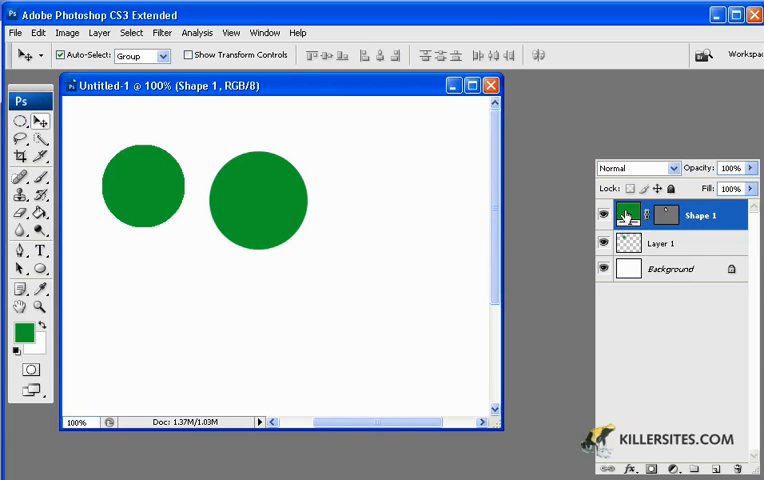
- Recolour the Shape 1 vector circle from green to red via its layer thumbnail
double_click(627, 215)
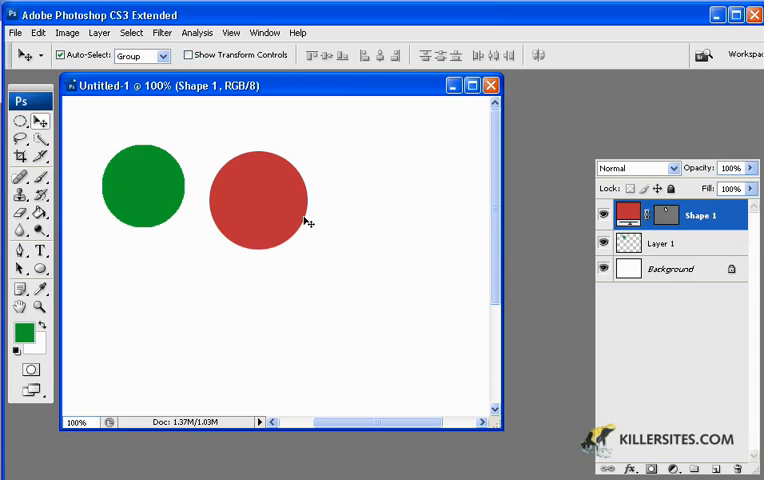
mouse_move(228, 168)
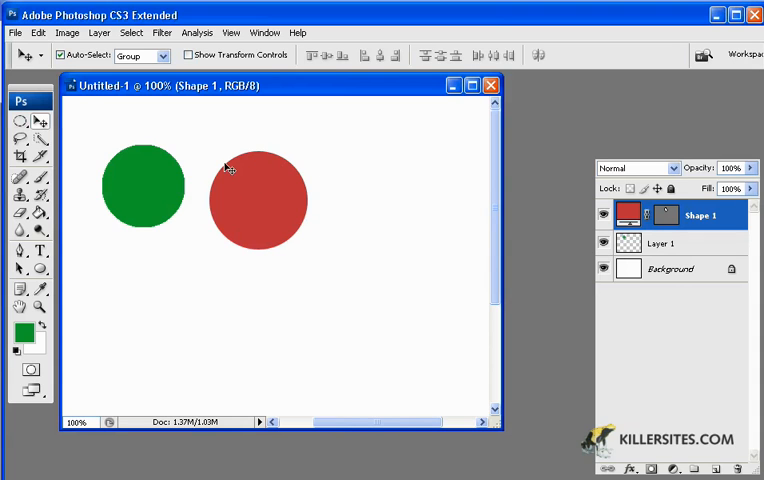
mouse_move(273, 288)
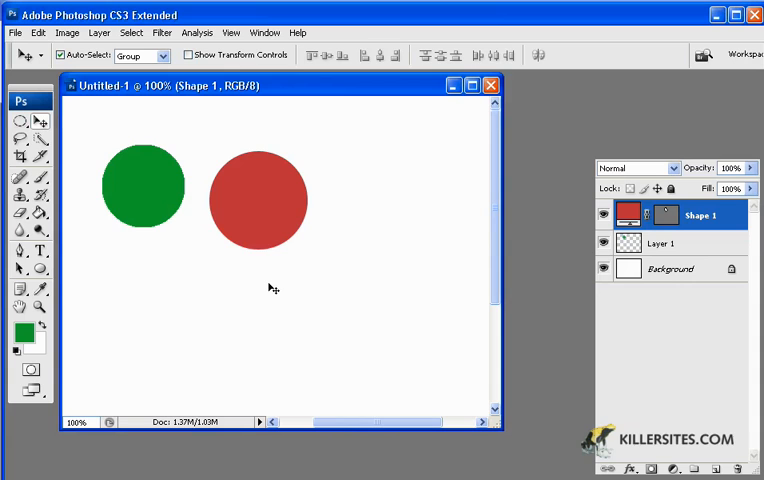
mouse_move(147, 176)
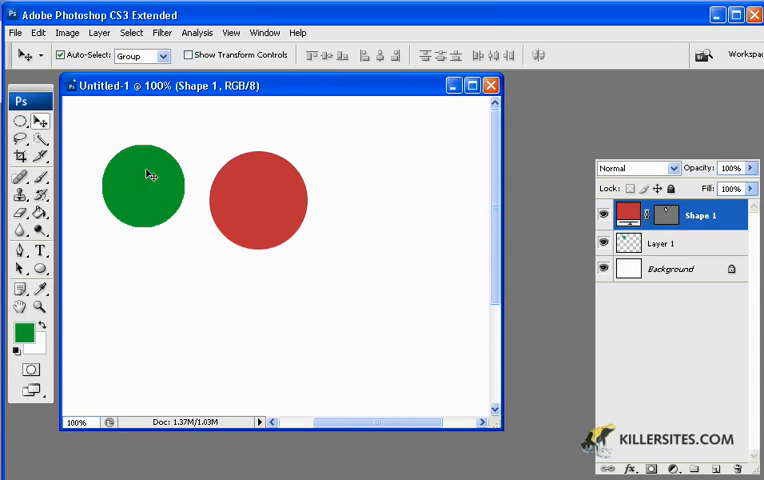
mouse_move(153, 190)
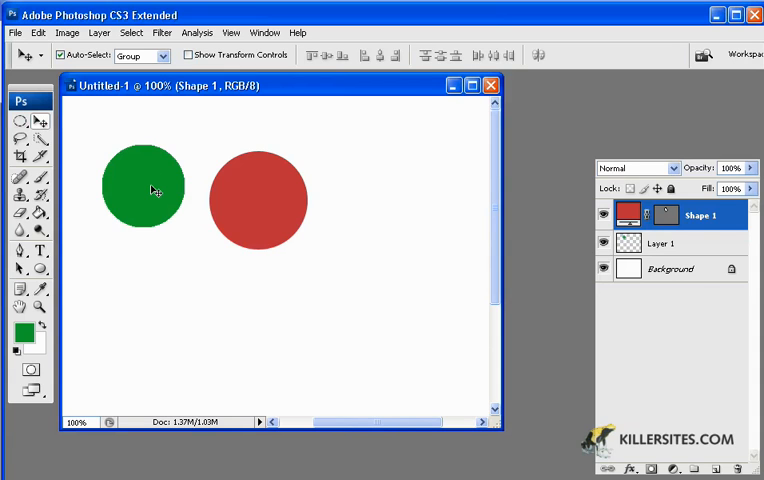
mouse_move(222, 188)
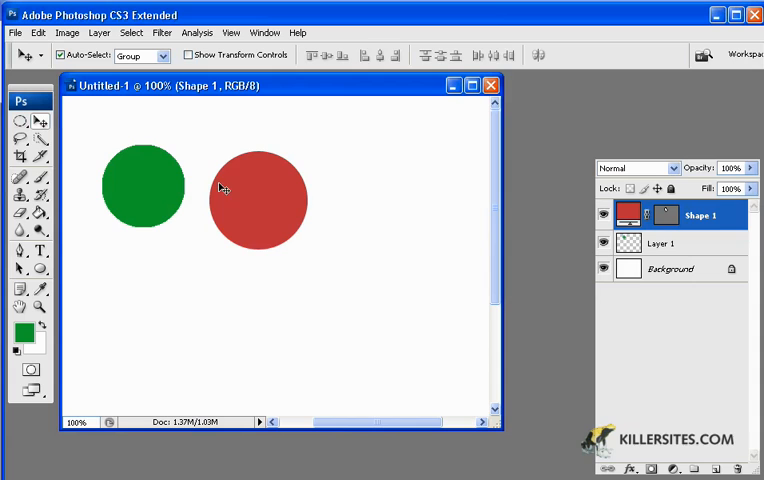
mouse_move(547, 220)
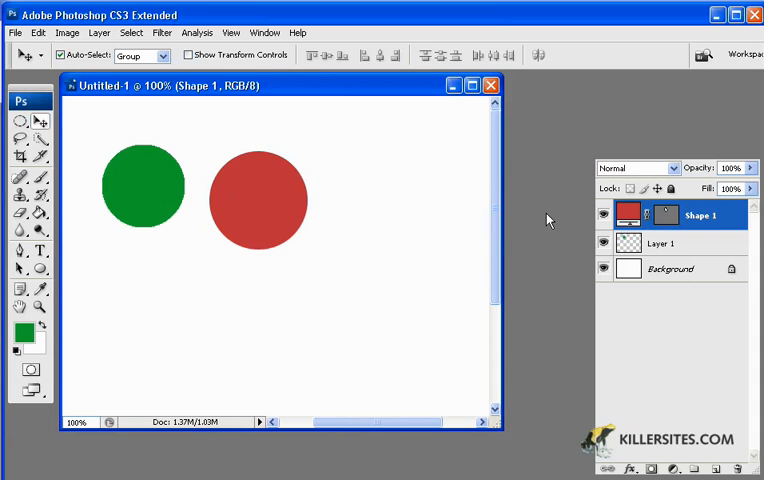
mouse_move(421, 252)
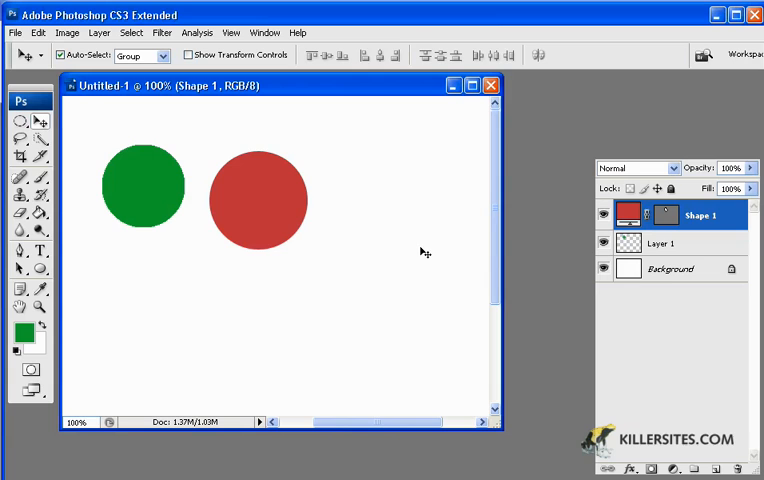
mouse_move(386, 237)
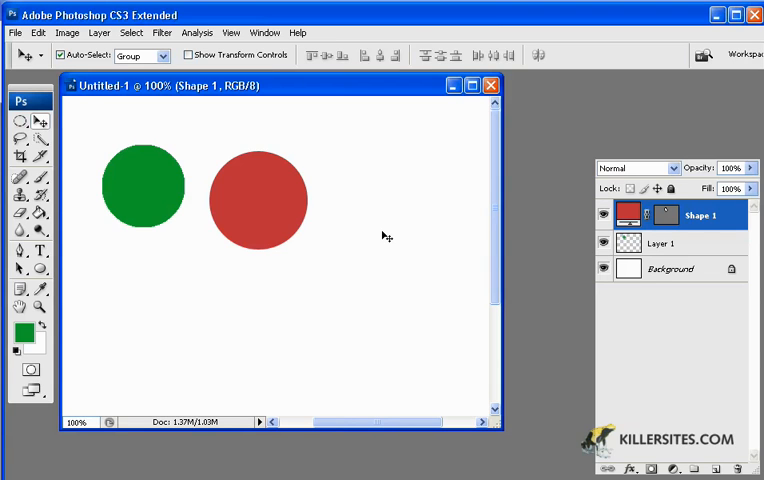